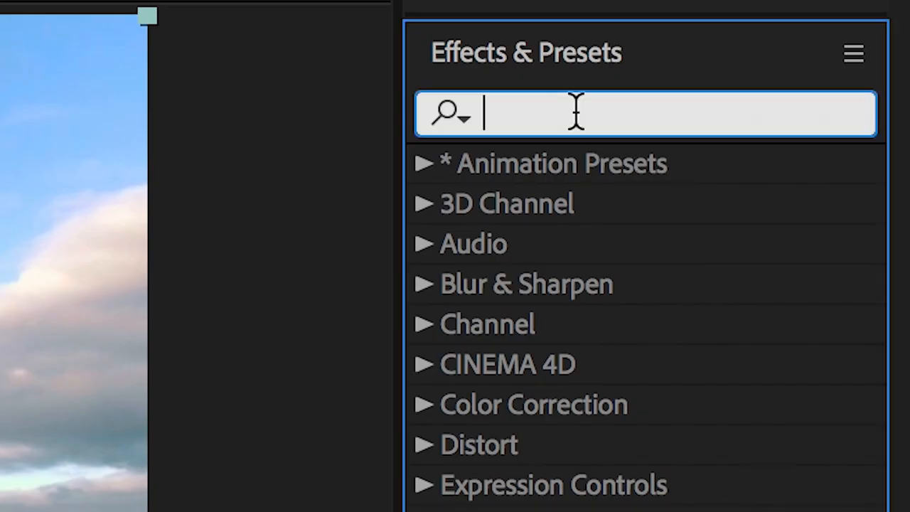
Step: Search 'wiggl' and apply the Wigglerama preset to the drone 1 clip
type("wiggl")
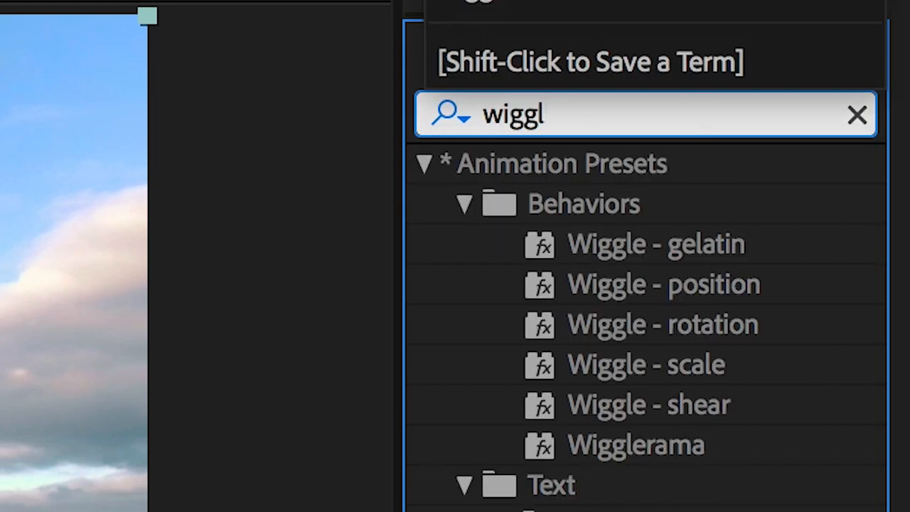
left_click(635, 444)
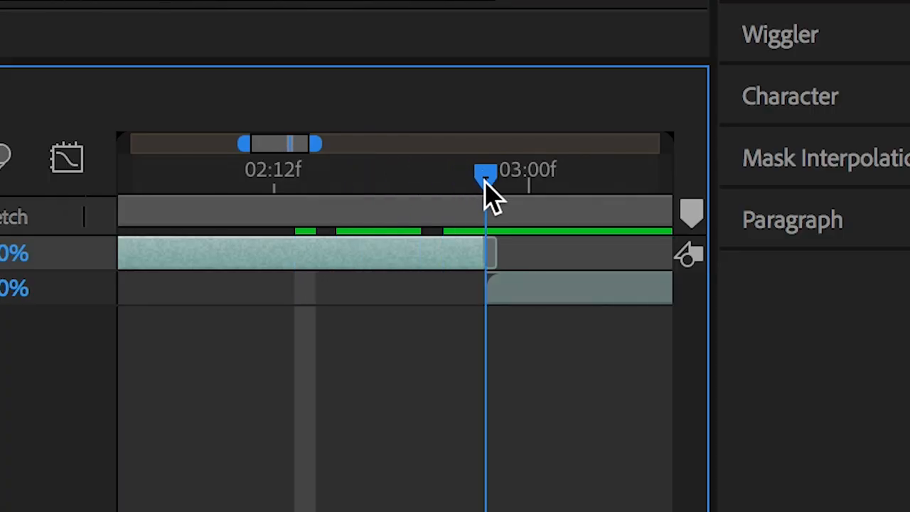
Step: Move the time indicator a few frames before the cut and keyframe Wigglerama with wiggle speed 0
left_click_drag(486, 178, 464, 178)
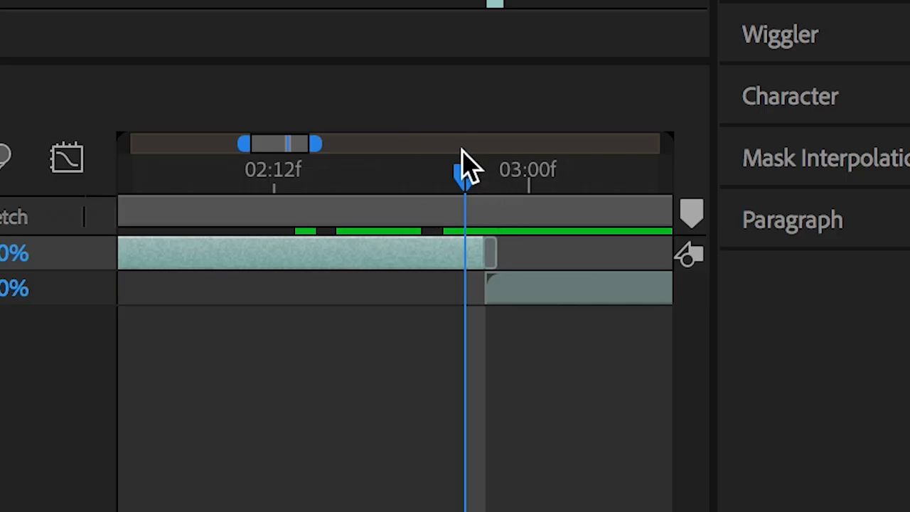
left_click(462, 173)
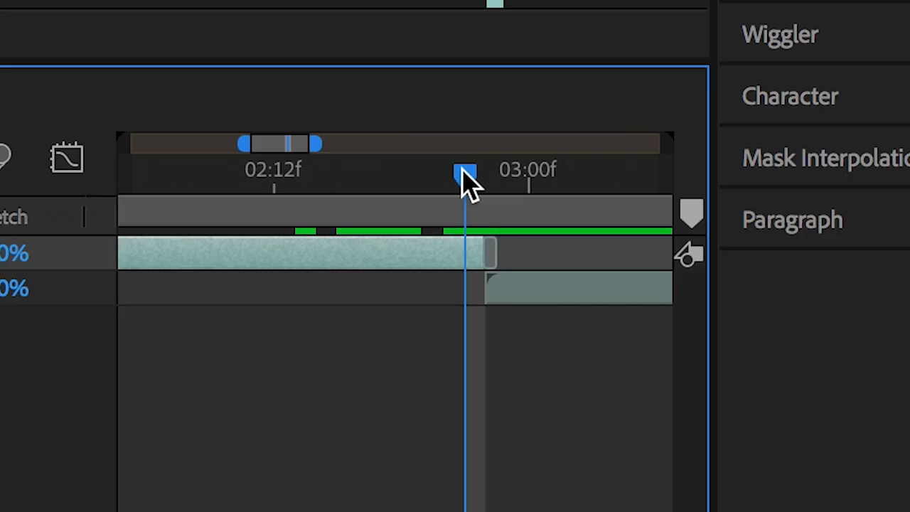
left_click_drag(467, 174, 401, 174)
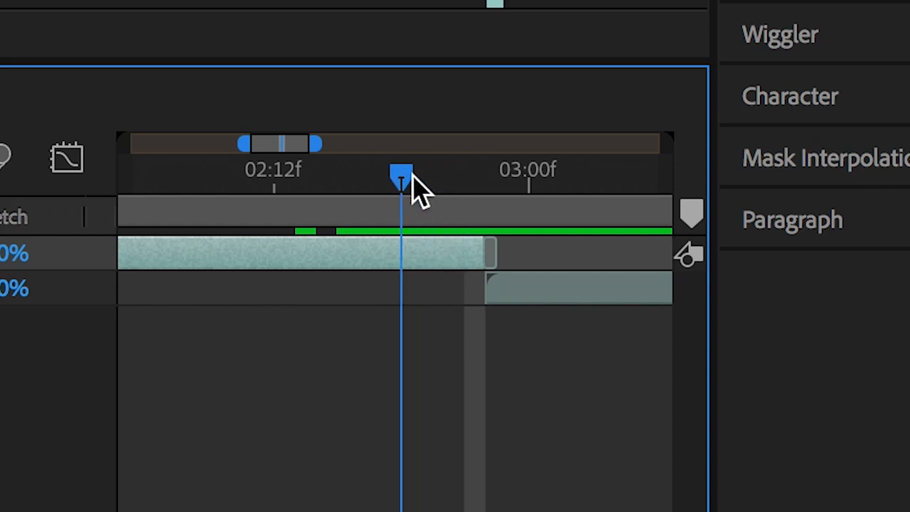
left_click_drag(401, 173, 338, 173)
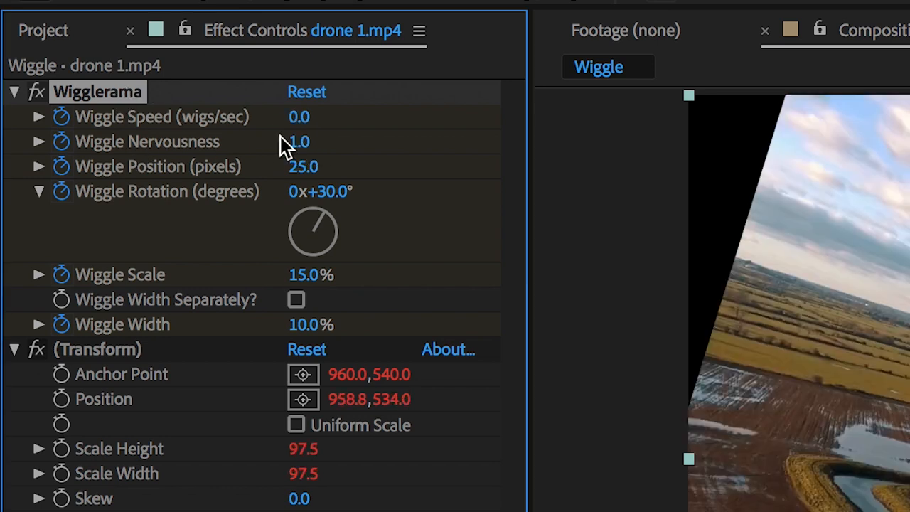
double_click(299, 141)
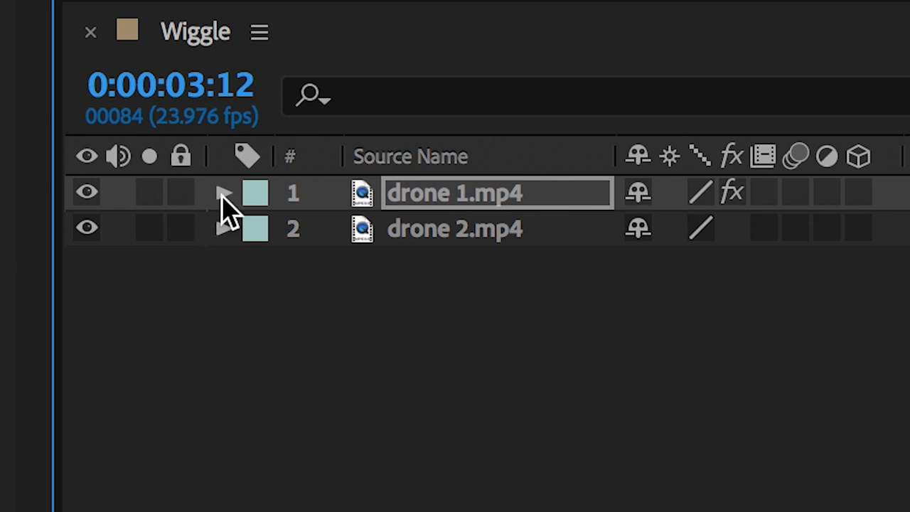
Step: Expand drone 1.mp4 to reveal its Wigglerama keyframes in the timeline
left_click(224, 193)
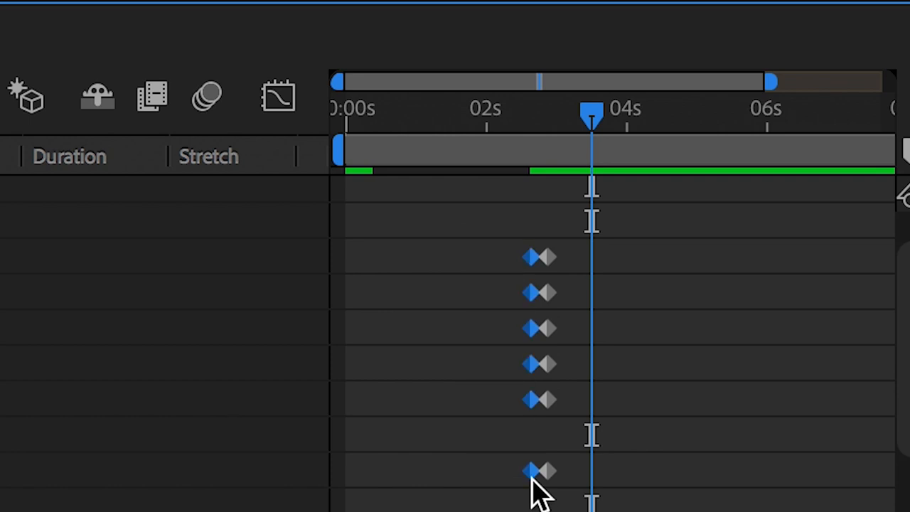
mouse_move(487, 106)
type("wiggl")
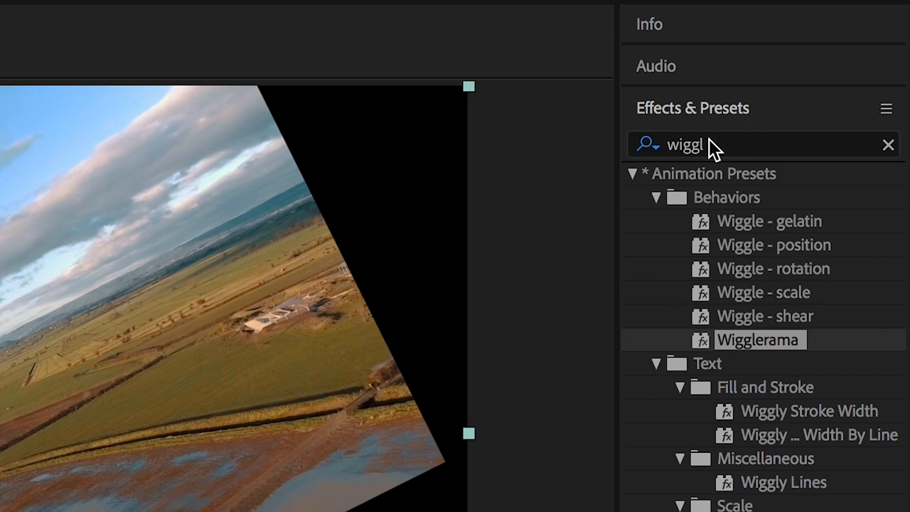
Step: Apply Motion Tile to drone 1 with output 300 and Mirror Edges on, then scrub to check
type("motion")
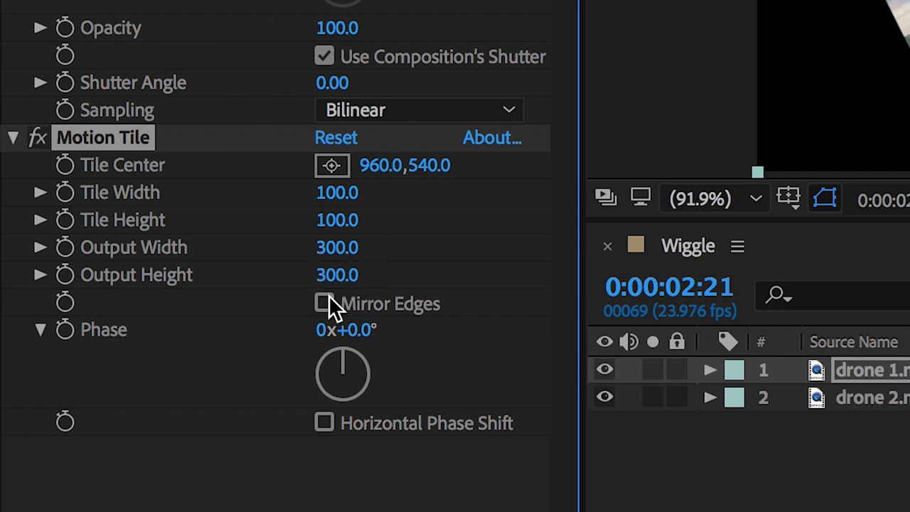
left_click(324, 303)
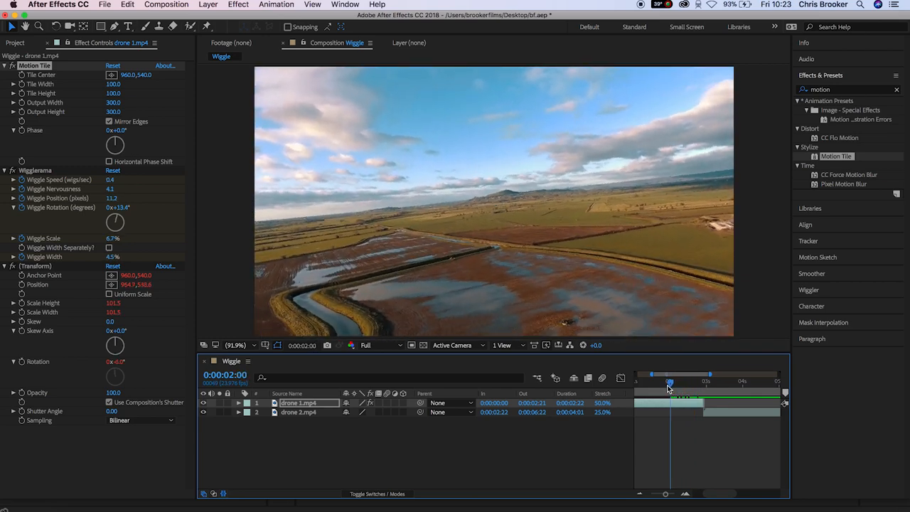
left_click_drag(669, 387, 665, 387)
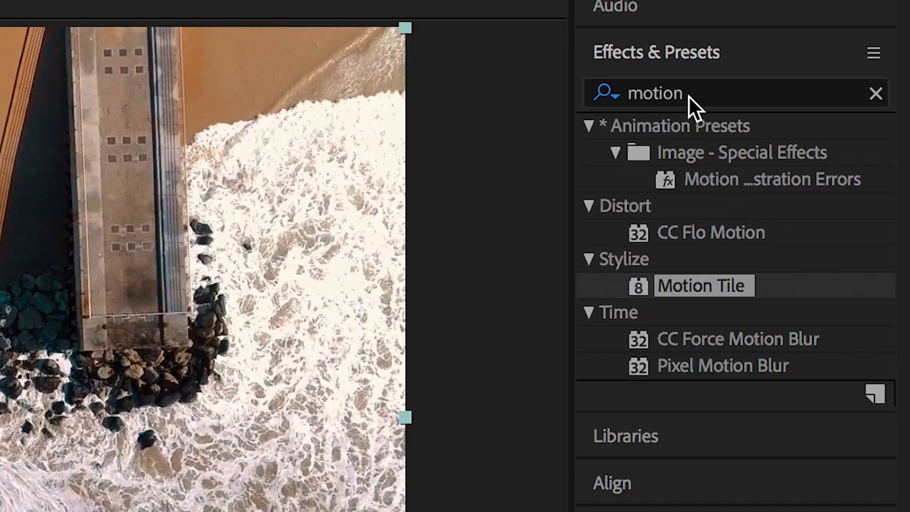
Step: Search 'wiggl' in Effects & Presets to find the wiggle presets for drone 2
type("wiggl")
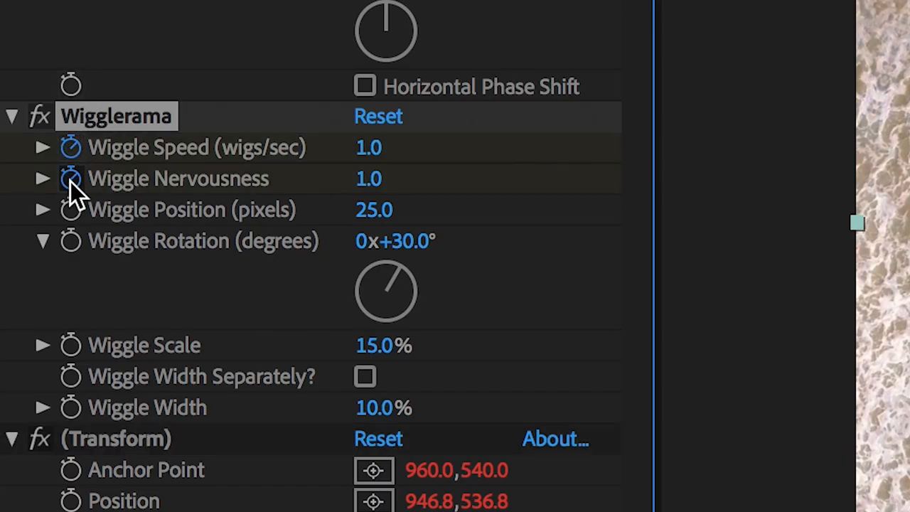
mouse_move(74, 353)
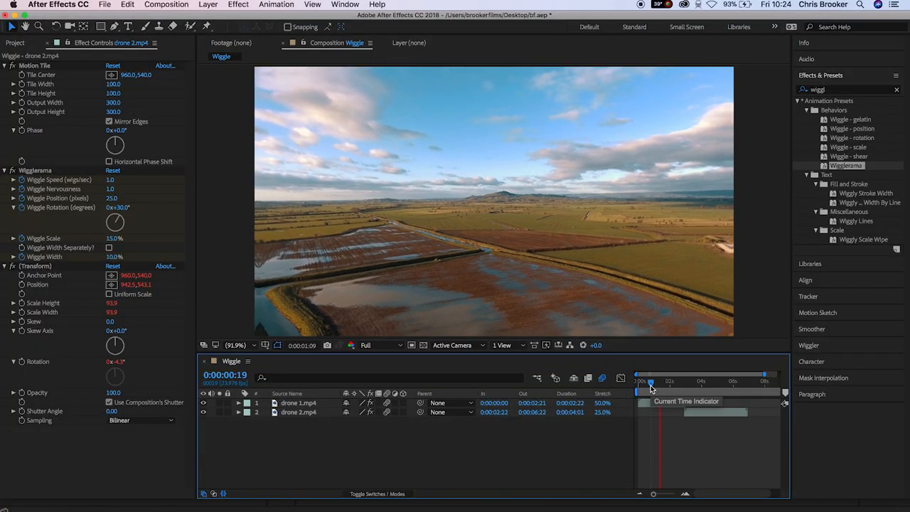
left_click_drag(652, 382, 654, 381)
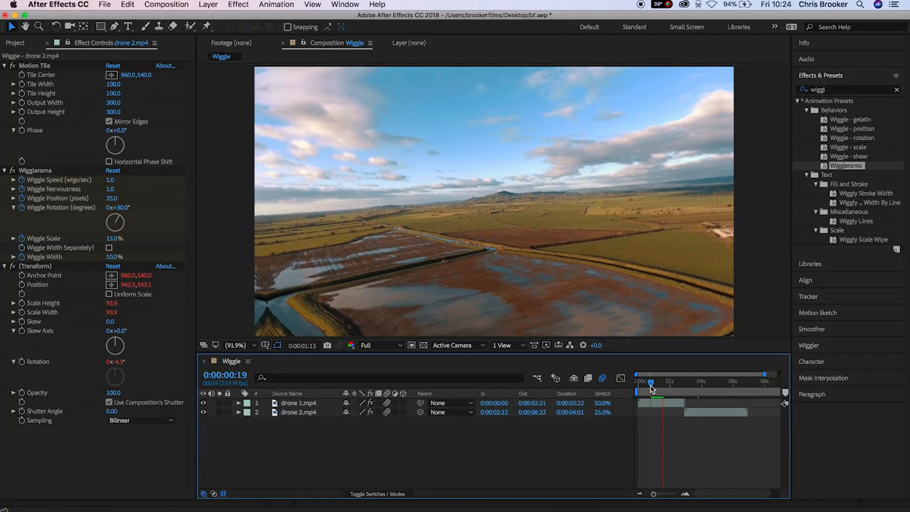